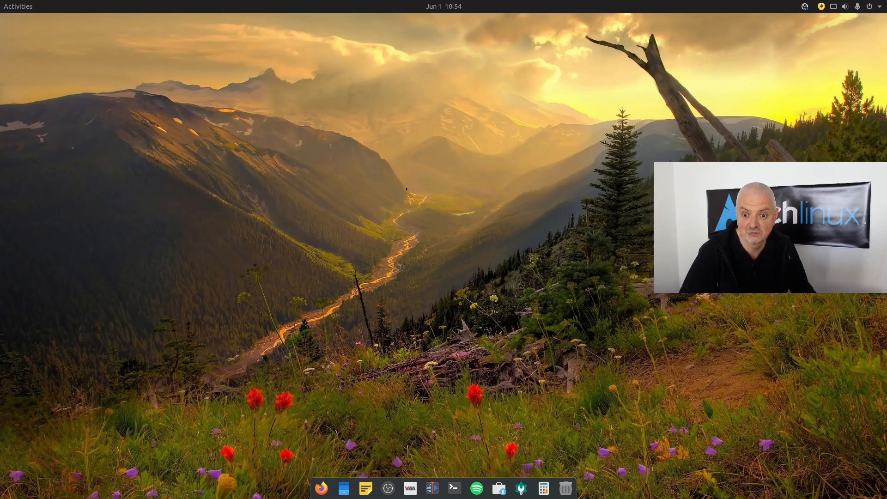
Launch GNOME Settings from the system menu, landing on the Displays page.
click(520, 488)
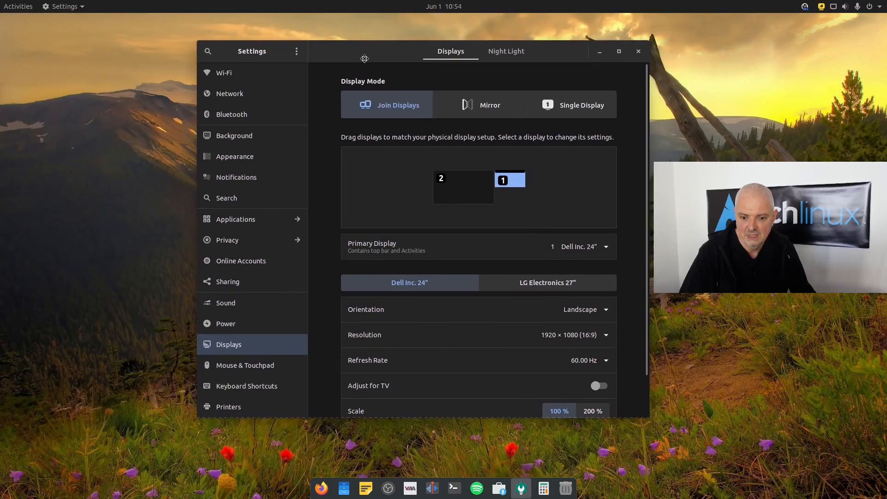
Show the About page with Ubuntu 21.04, GNOME 3.38.5 and hardware details.
click(226, 408)
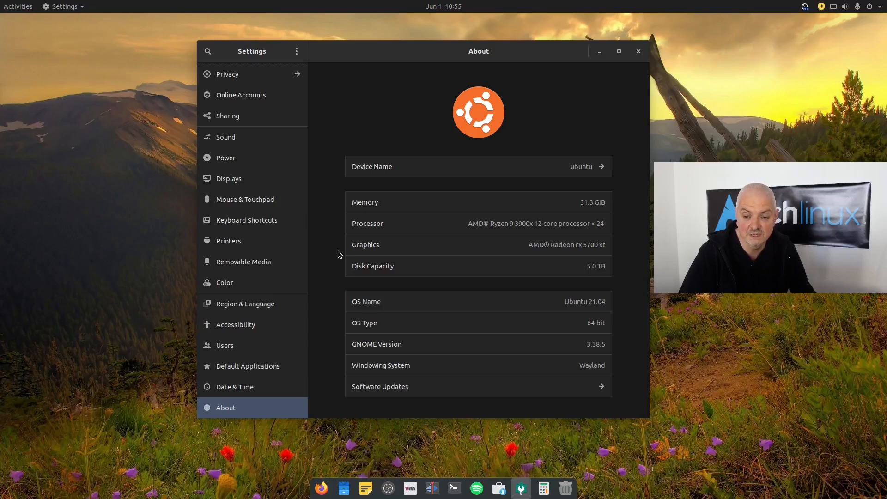
mouse_move(532, 195)
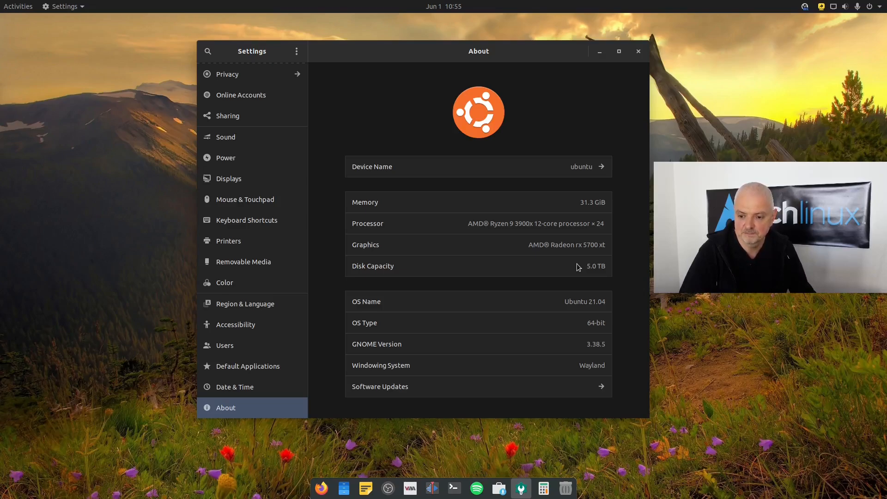
mouse_move(554, 183)
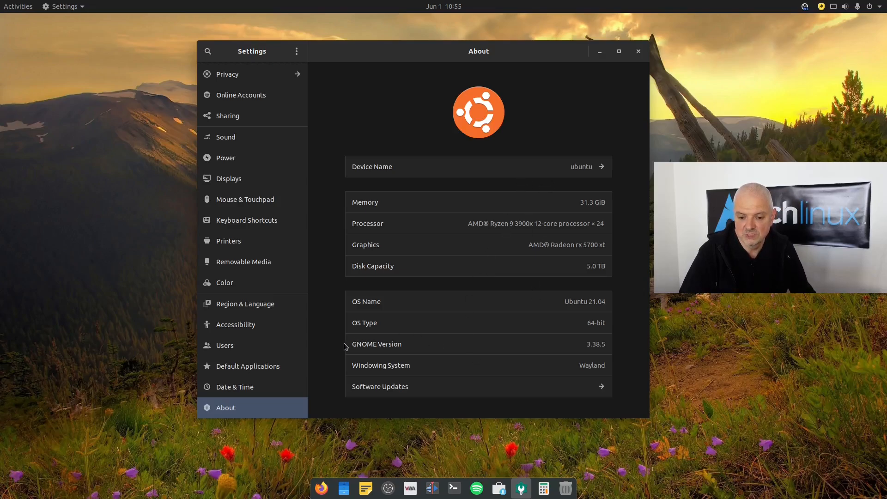
mouse_move(607, 343)
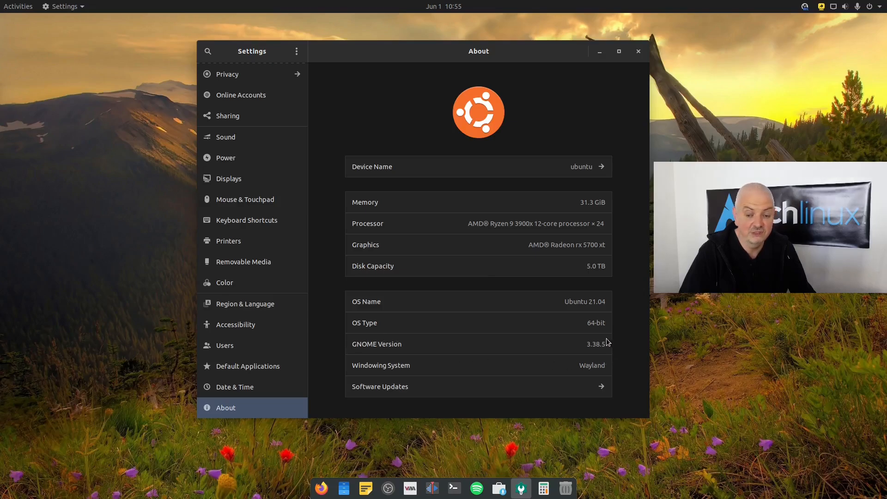
mouse_move(557, 351)
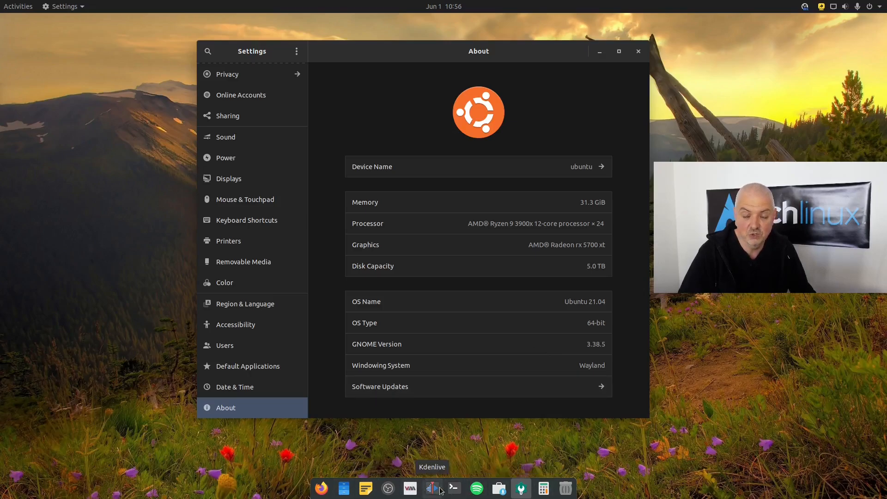
mouse_move(468, 442)
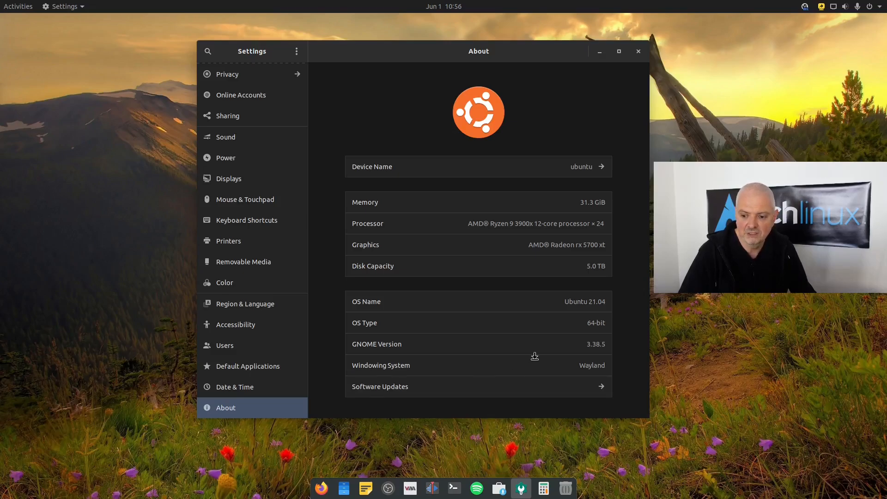
mouse_move(601, 354)
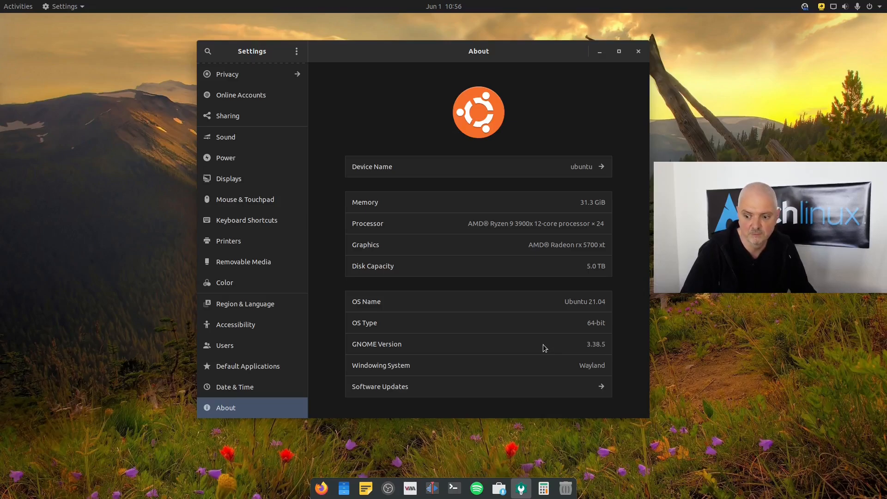
mouse_move(419, 374)
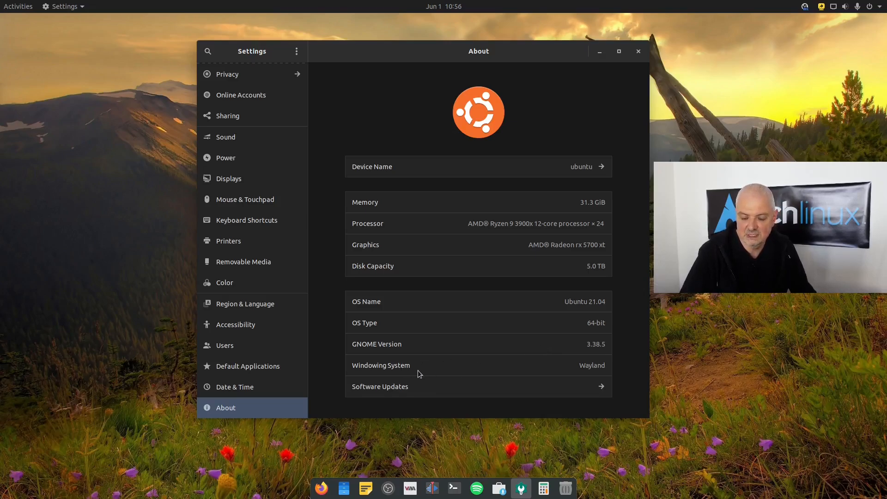
mouse_move(620, 375)
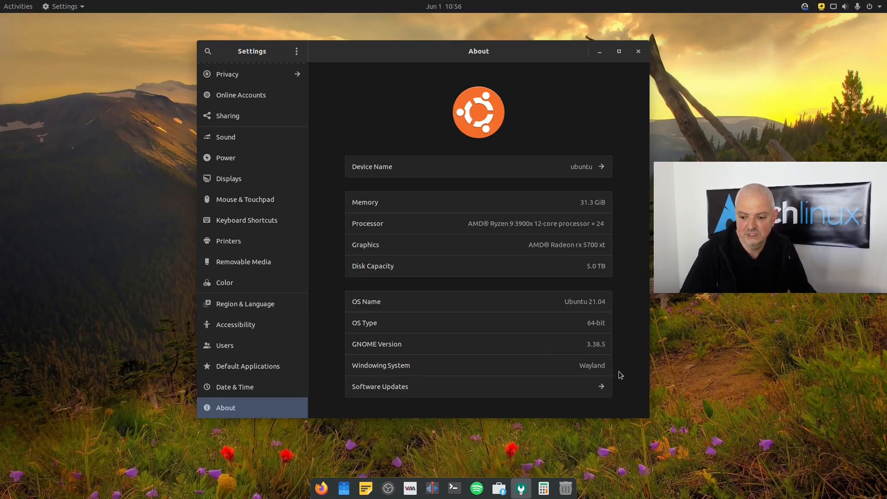
mouse_move(533, 369)
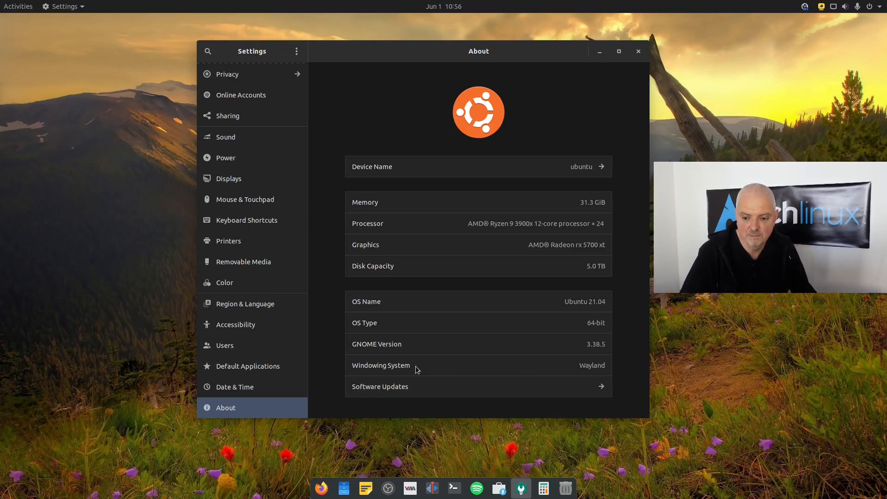
mouse_move(620, 372)
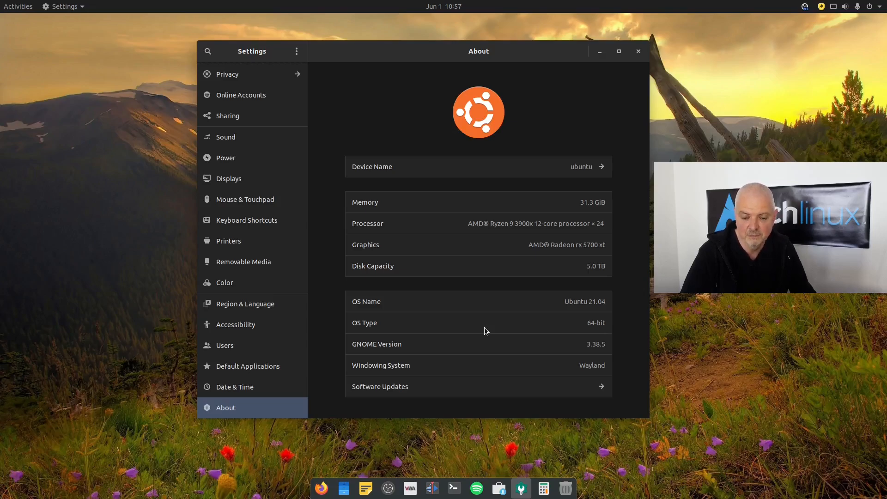
Review the Displays page down to the Dell 24" monitor at 100% scale, fractional scaling off.
click(229, 178)
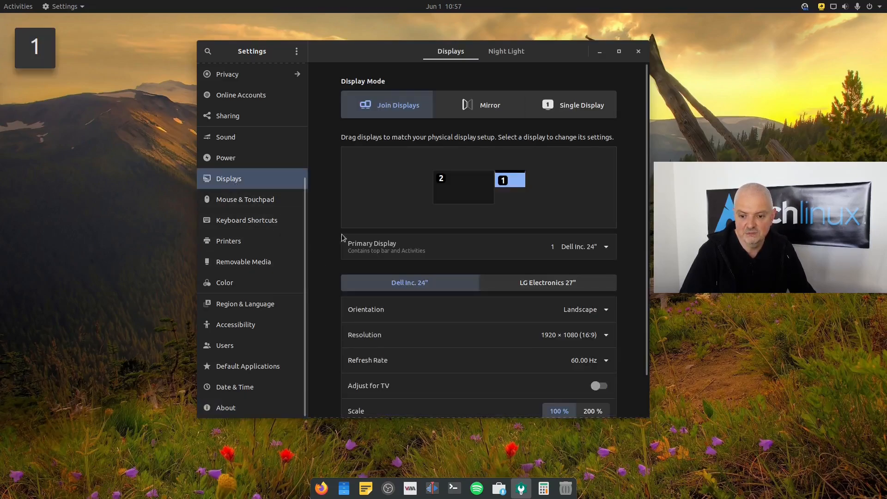
scroll(down, 3)
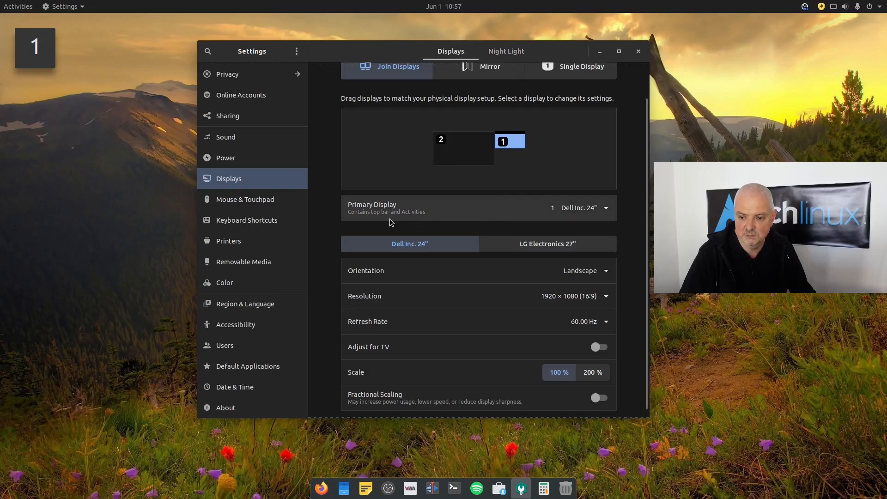
click(580, 208)
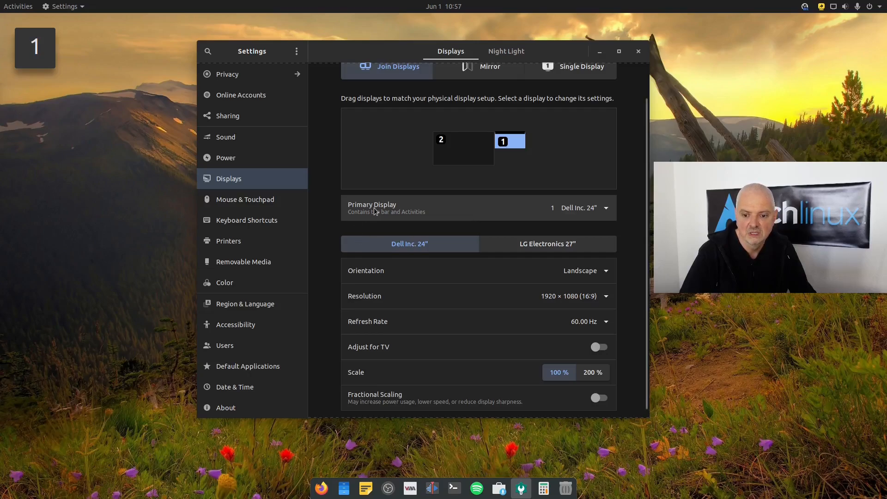
mouse_move(370, 214)
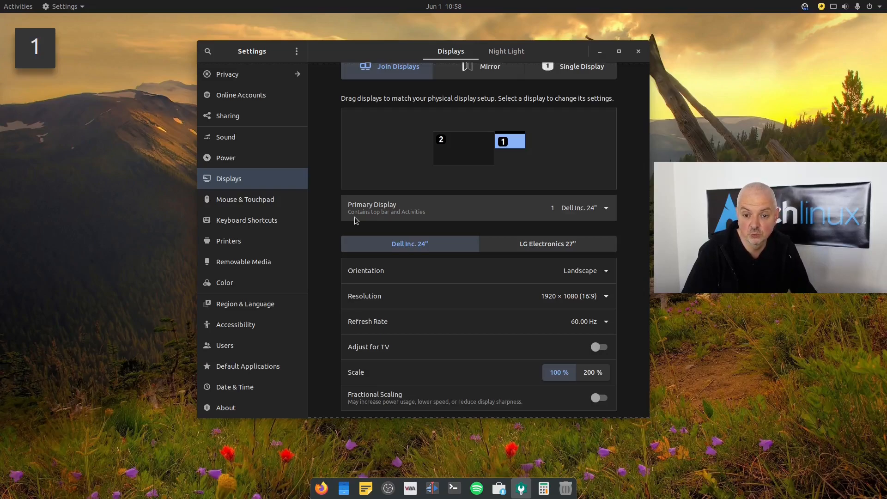
mouse_move(245, 199)
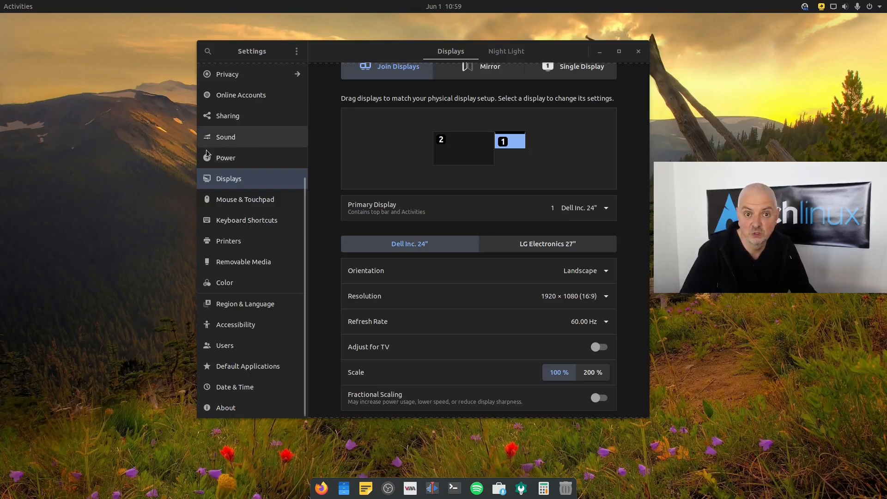
Close Settings, launch Terminal and begin the uname command at the prompt.
click(638, 51)
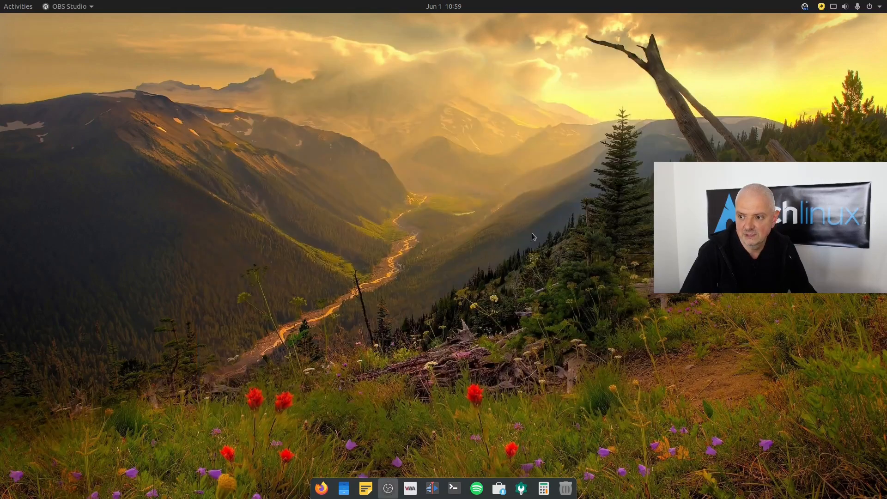
click(453, 488)
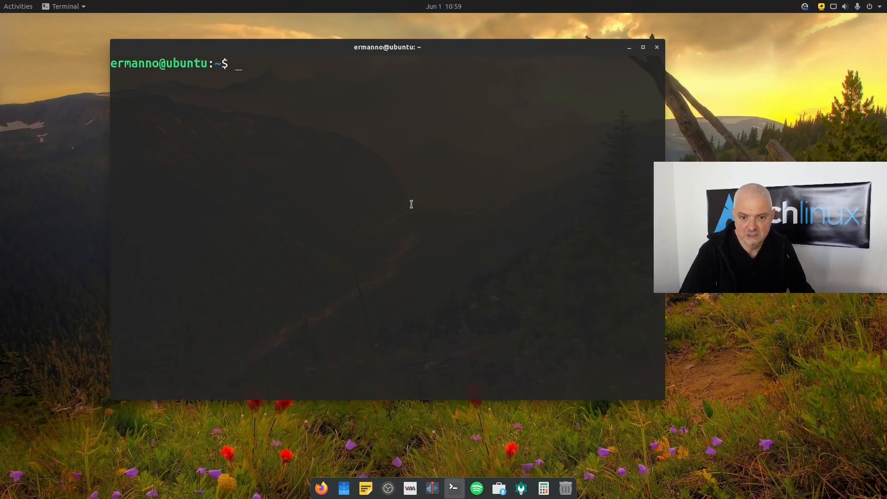
text(uname)
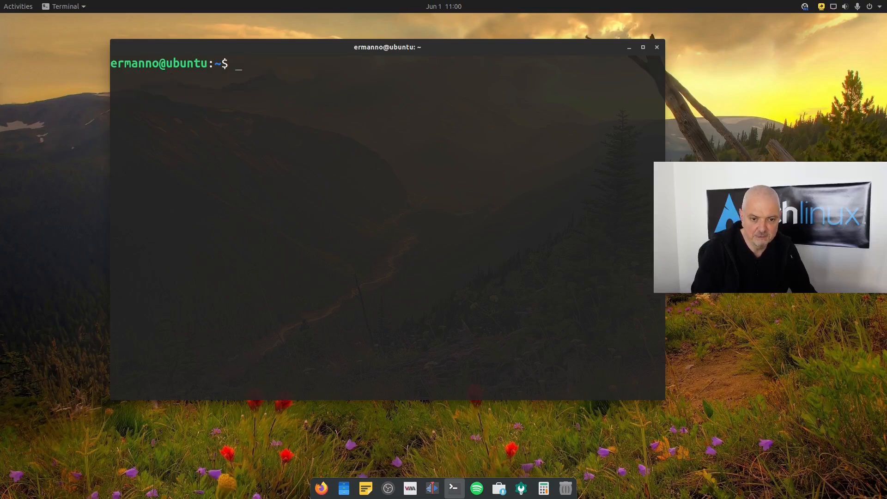
Run lsblk to list disks and partitions, then start typing 'neo' for the next command.
text(lsblk)
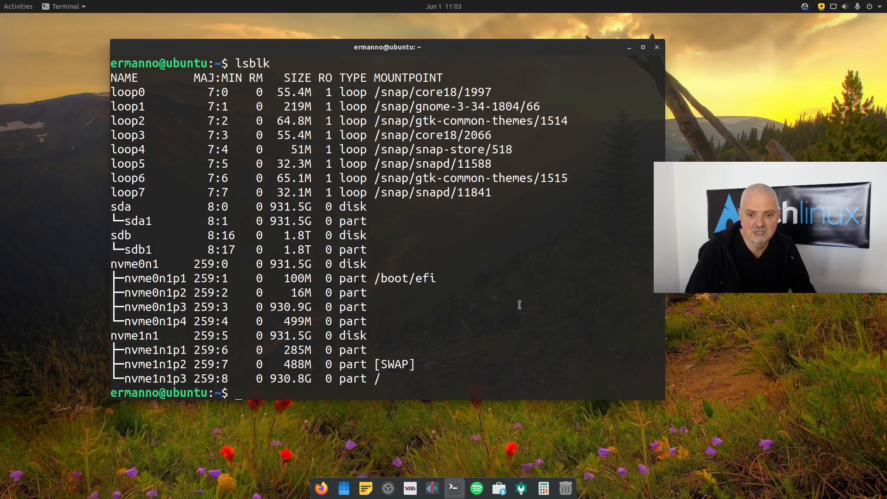
mouse_move(528, 296)
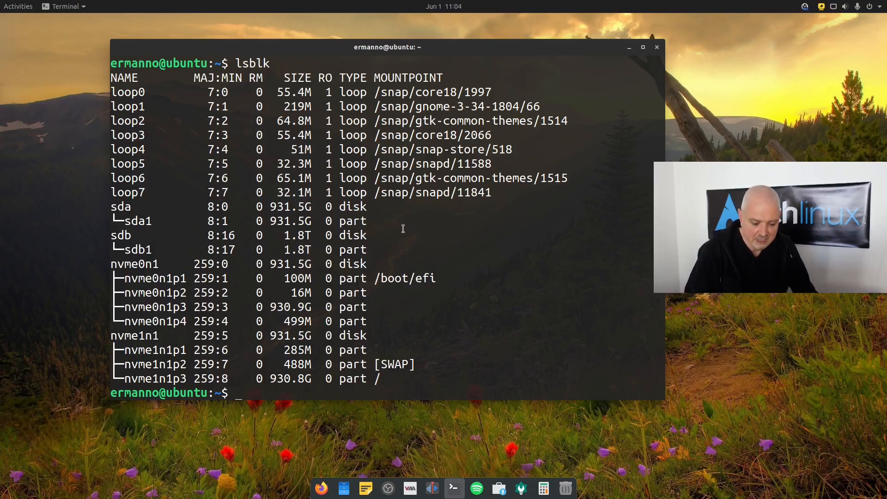
text(neo)
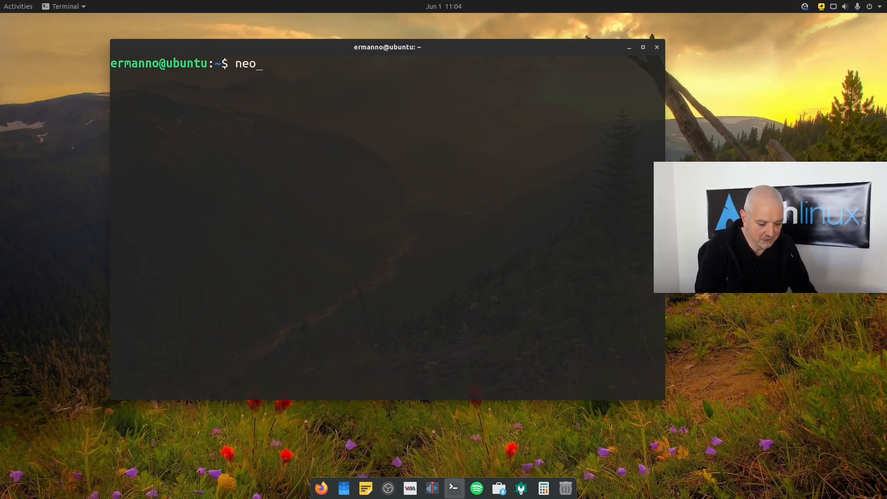